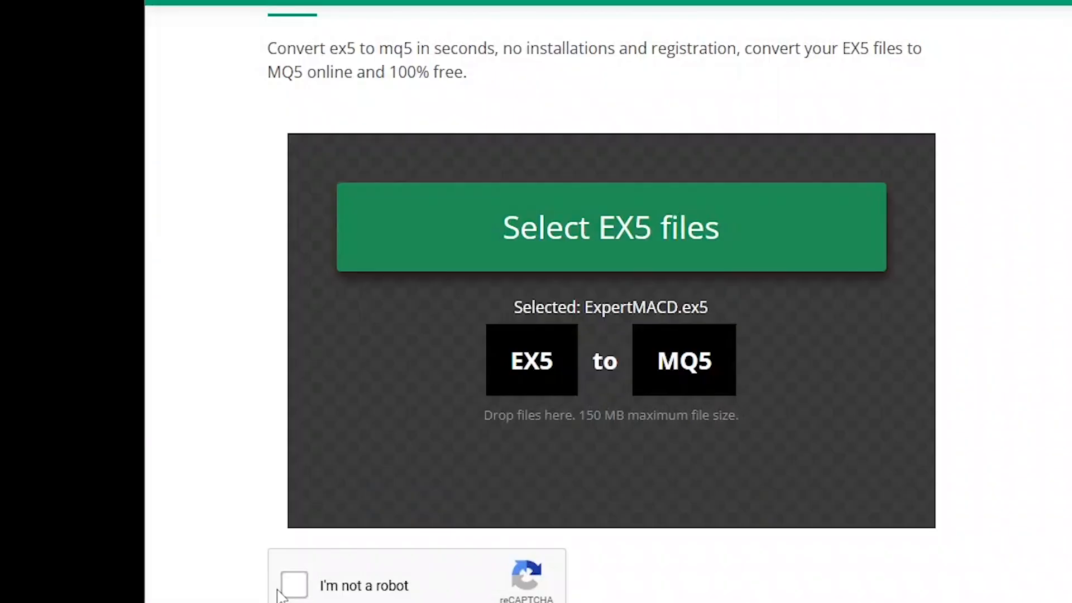
Pass the reCAPTCHA check and start converting ExpertMACD.ex5 to MQ5
left_click(293, 585)
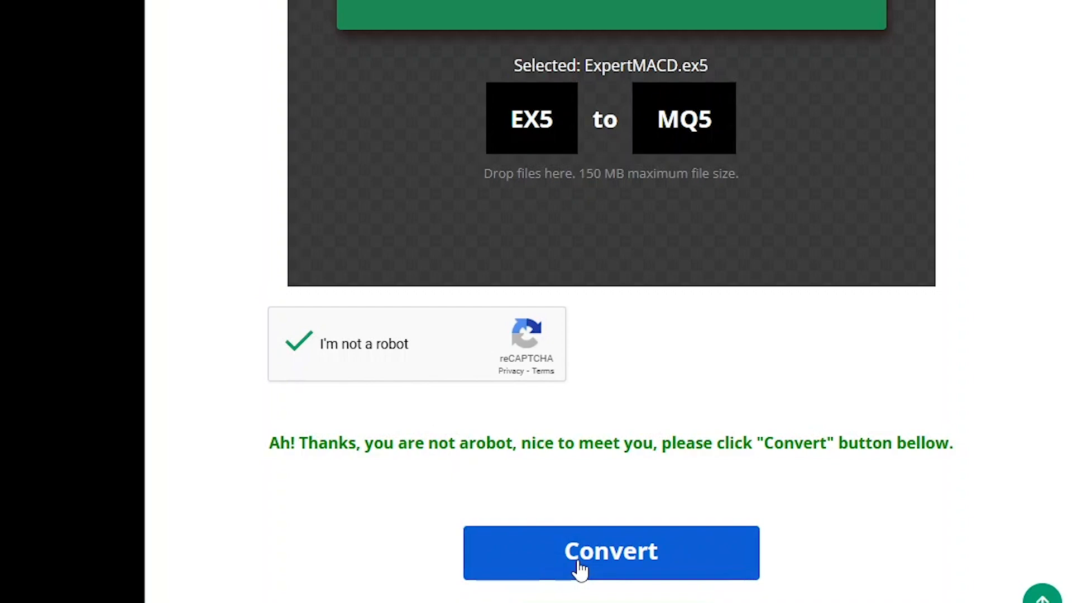
left_click(610, 552)
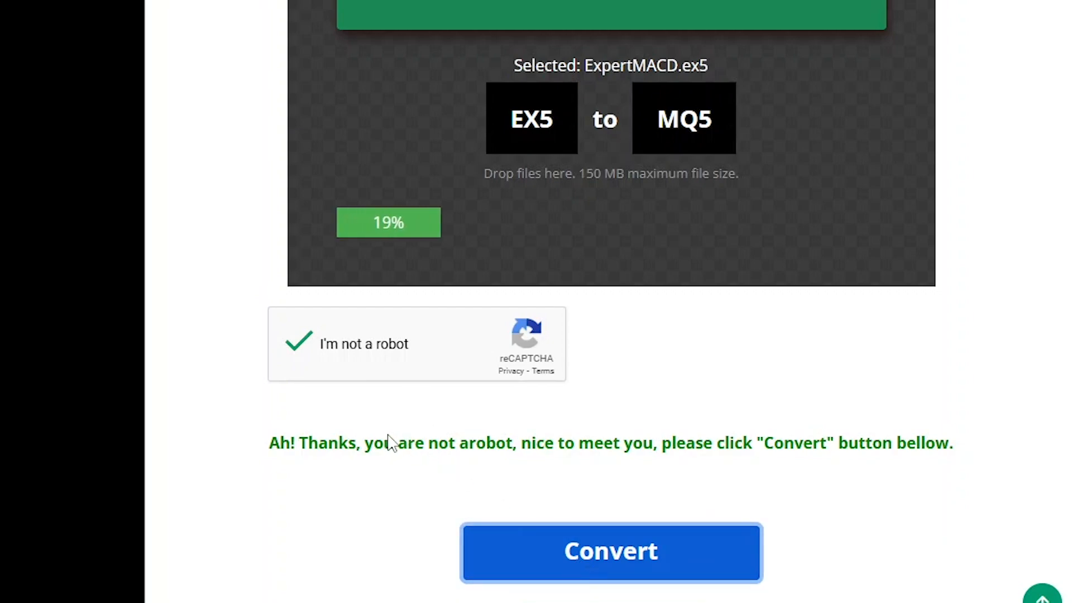